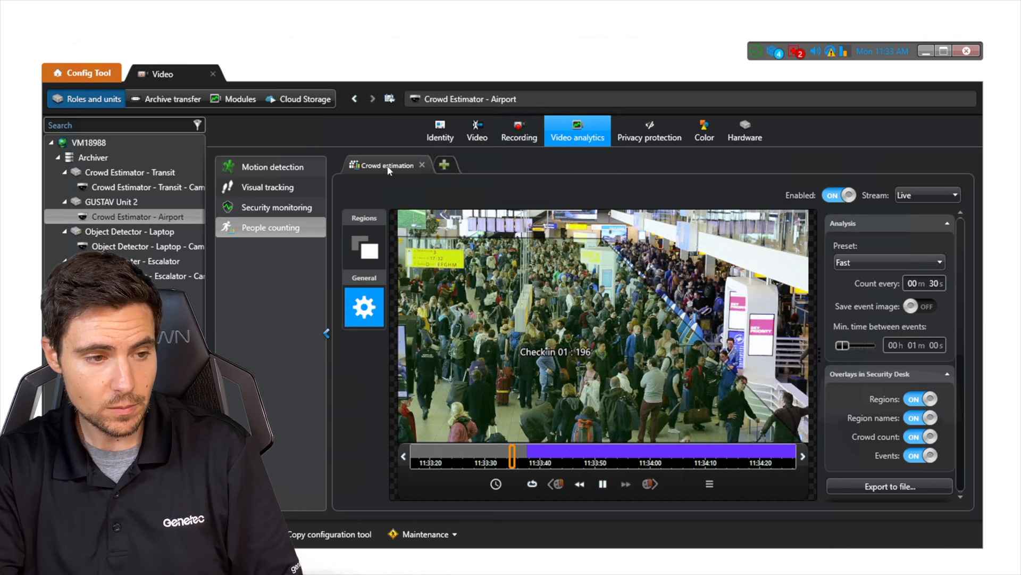
{"action": "mouse_move", "coordinate": [955, 152]}
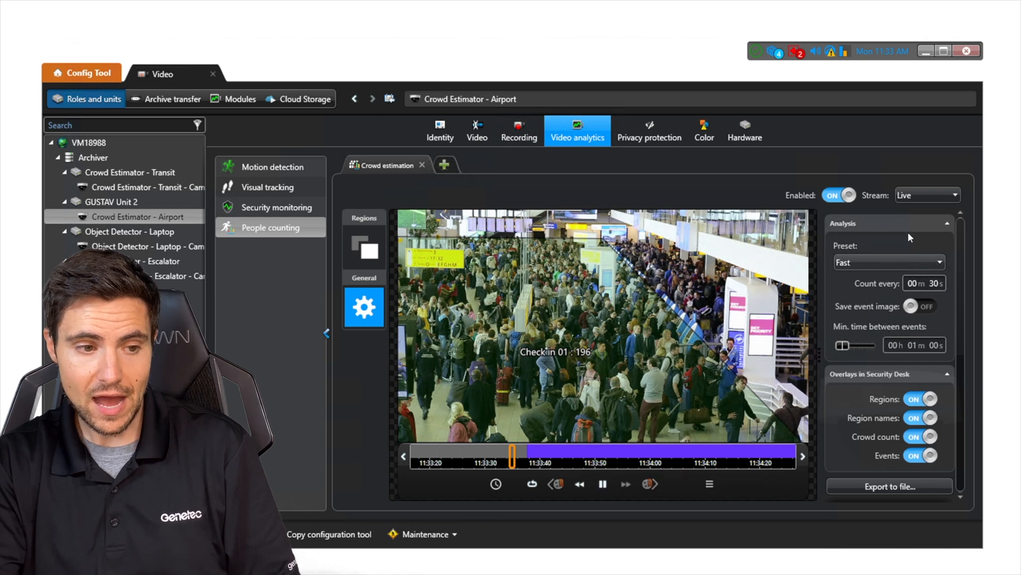
{"action": "mouse_move", "coordinate": [918, 267]}
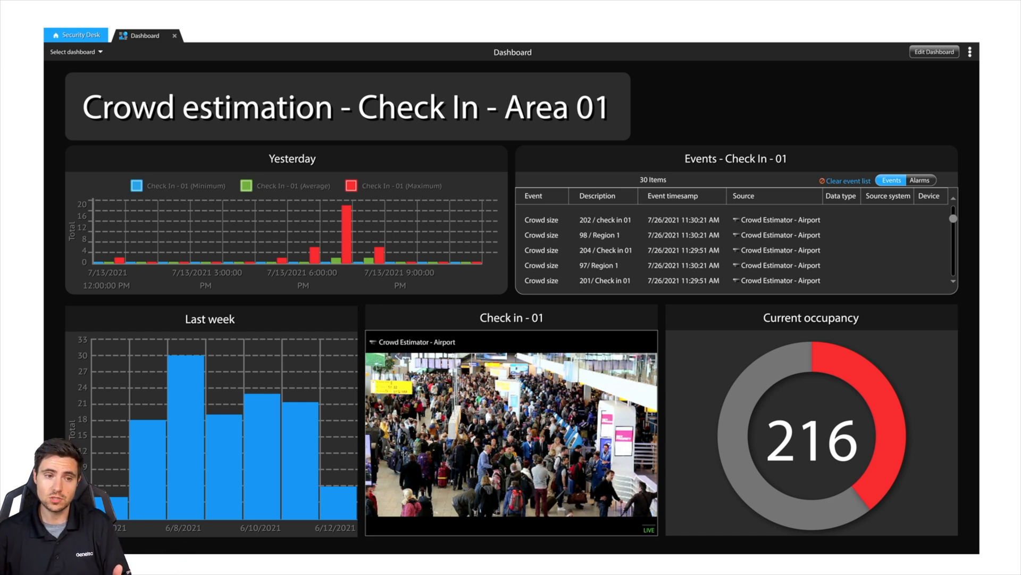
{"action": "mouse_move", "coordinate": [257, 208]}
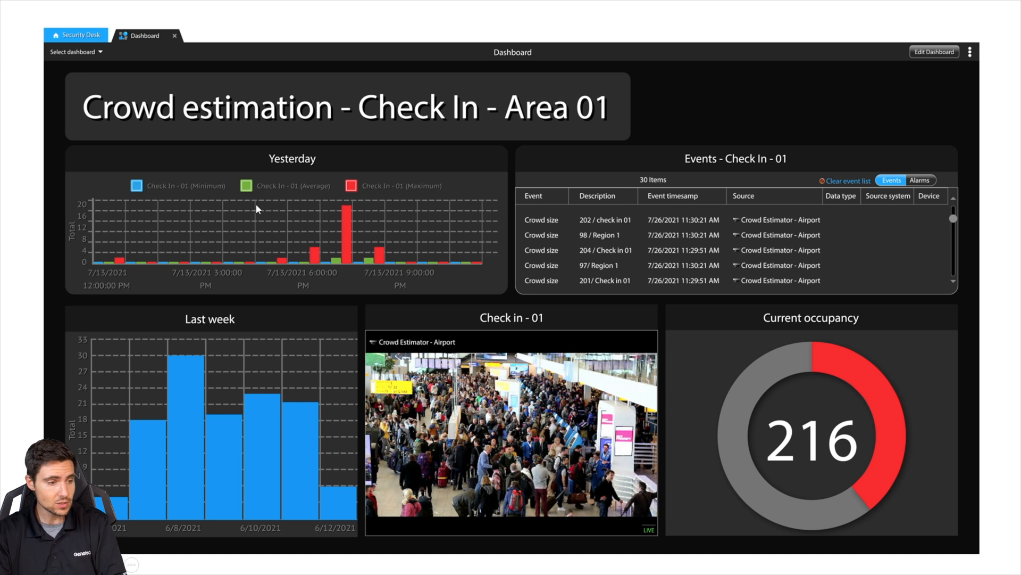
{"action": "mouse_move", "coordinate": [443, 254]}
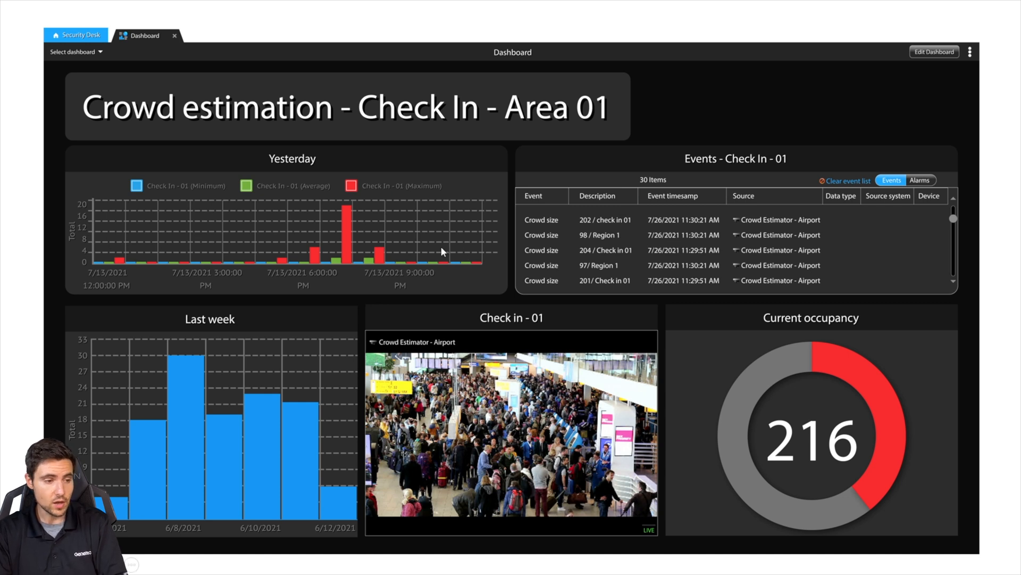
{"action": "mouse_move", "coordinate": [288, 245]}
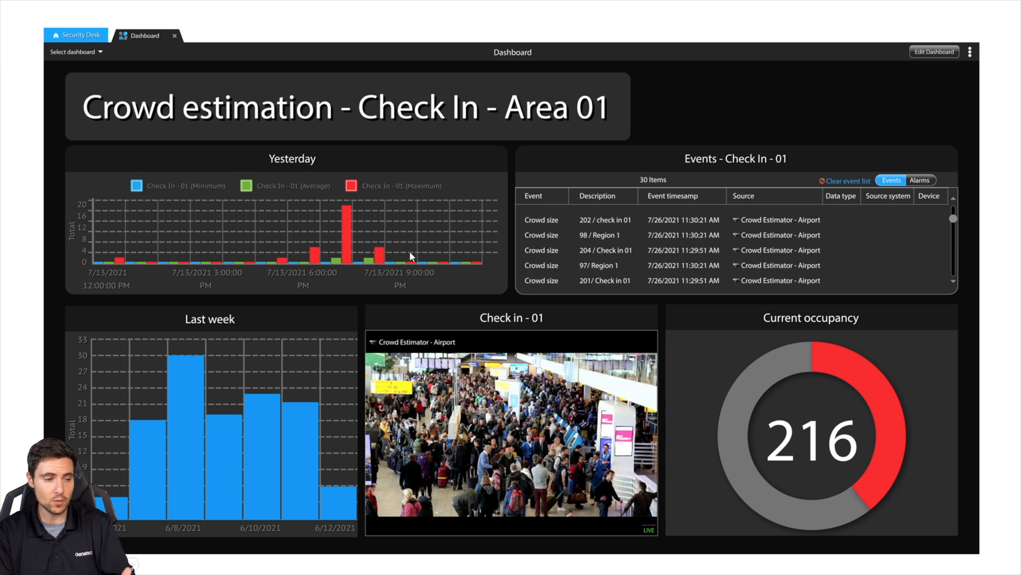
{"action": "mouse_move", "coordinate": [625, 249]}
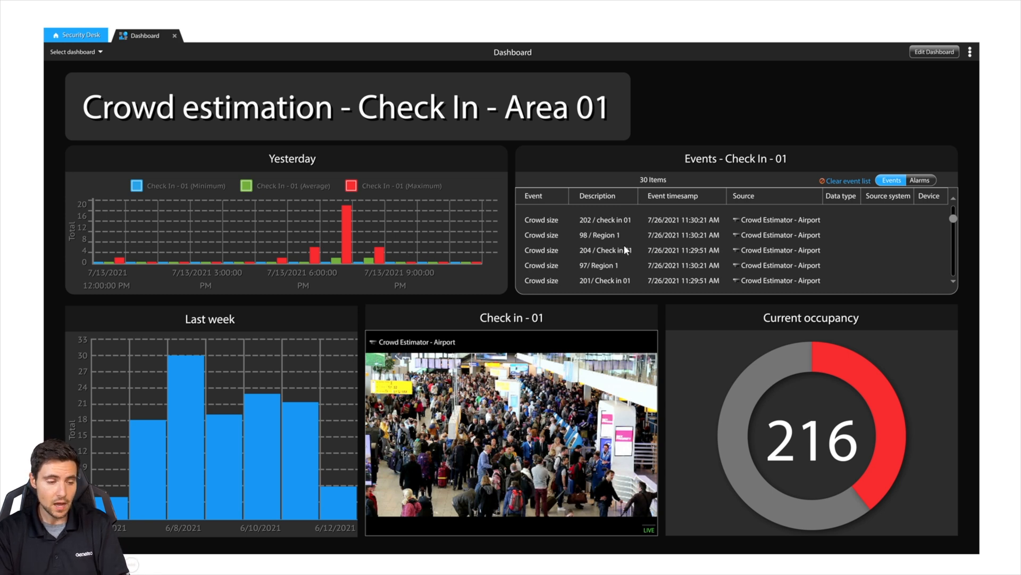
{"action": "mouse_move", "coordinate": [656, 234]}
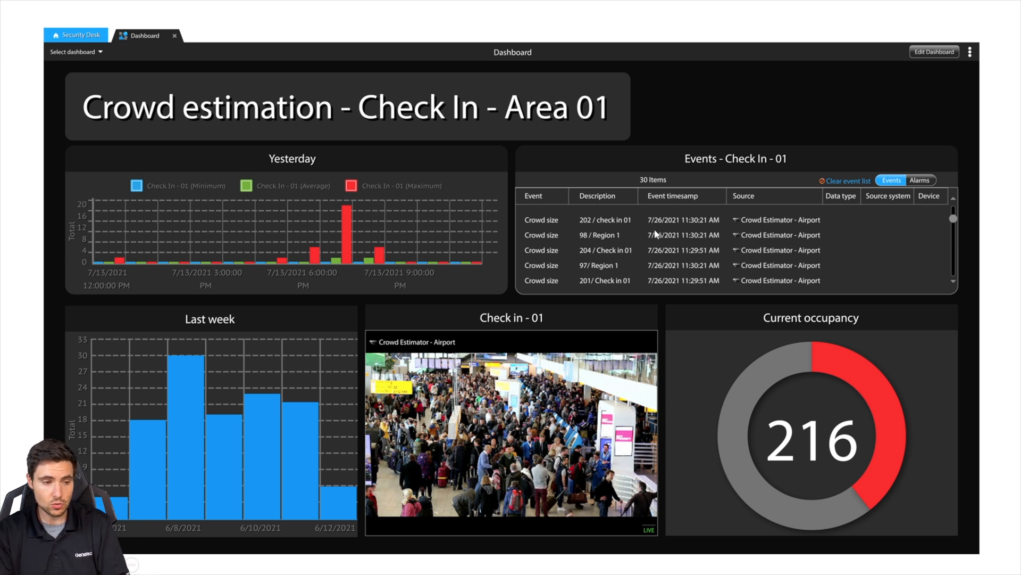
{"action": "mouse_move", "coordinate": [538, 230]}
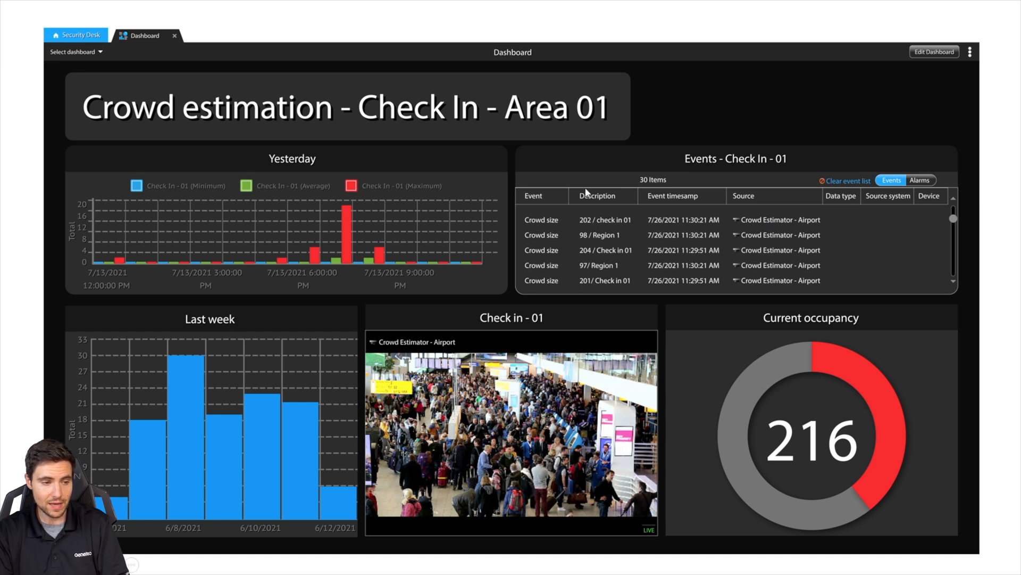
{"action": "mouse_move", "coordinate": [610, 276]}
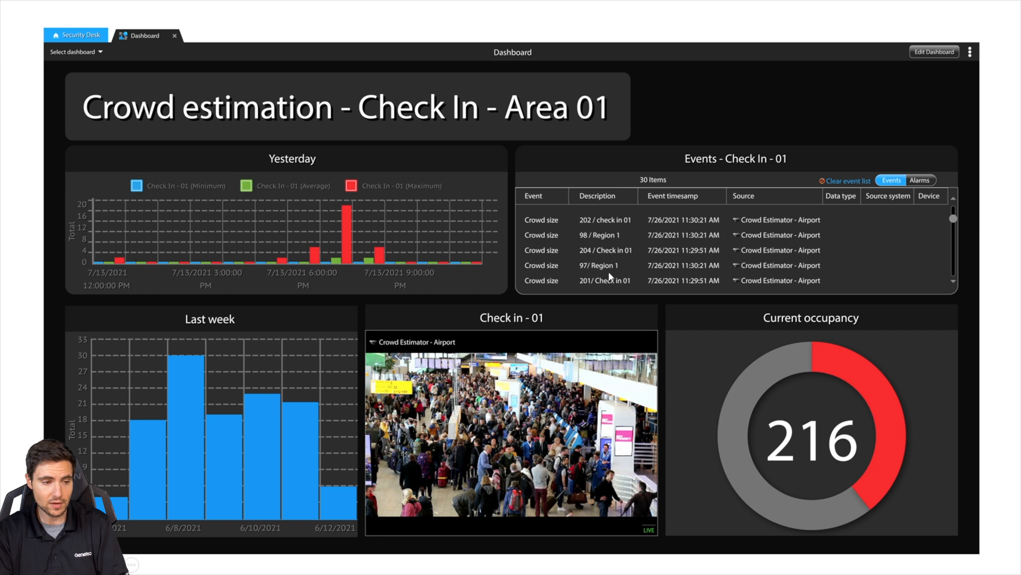
{"action": "mouse_move", "coordinate": [787, 237]}
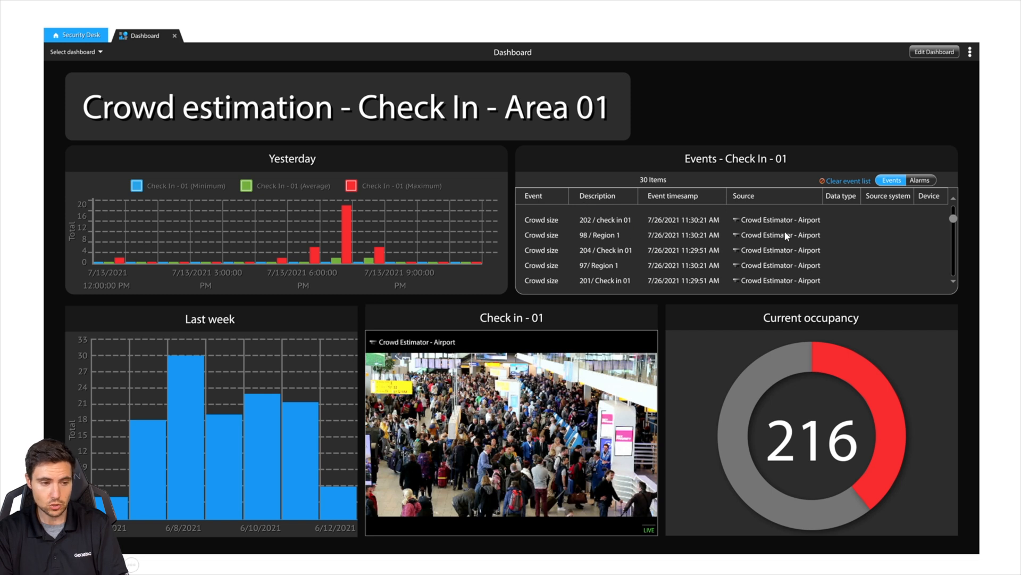
{"action": "mouse_move", "coordinate": [728, 235]}
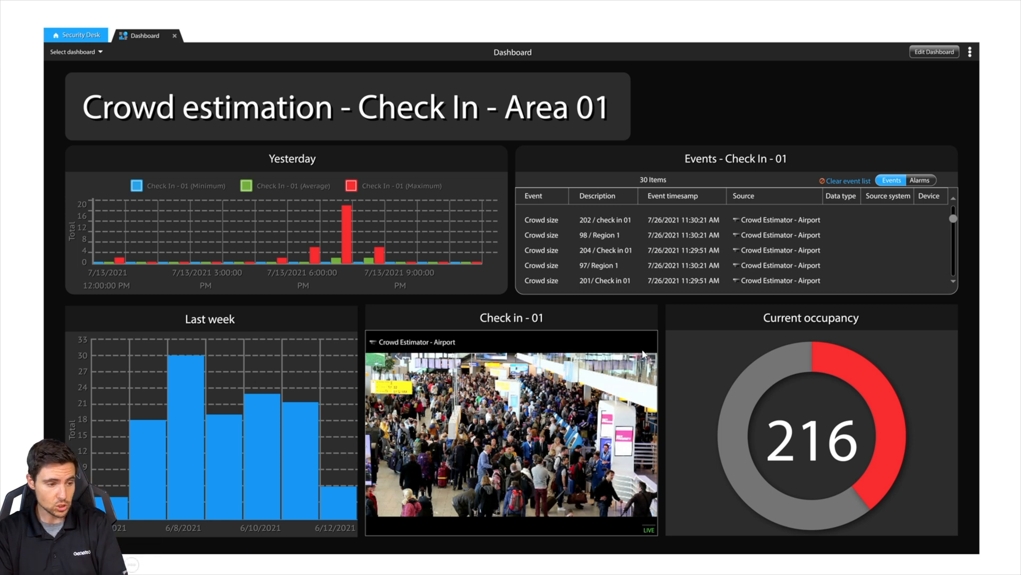
{"action": "mouse_move", "coordinate": [510, 397]}
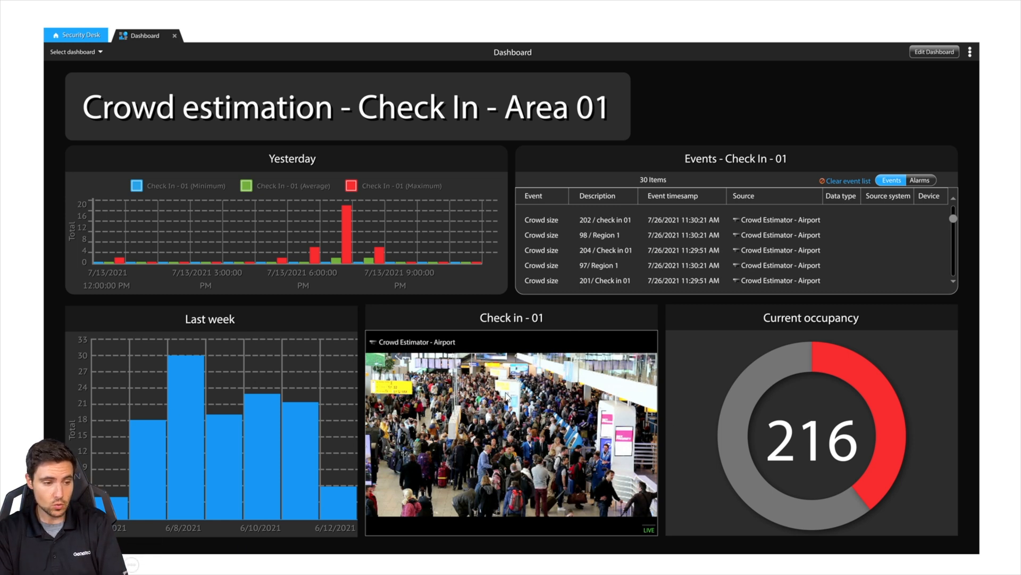
{"action": "mouse_move", "coordinate": [757, 358]}
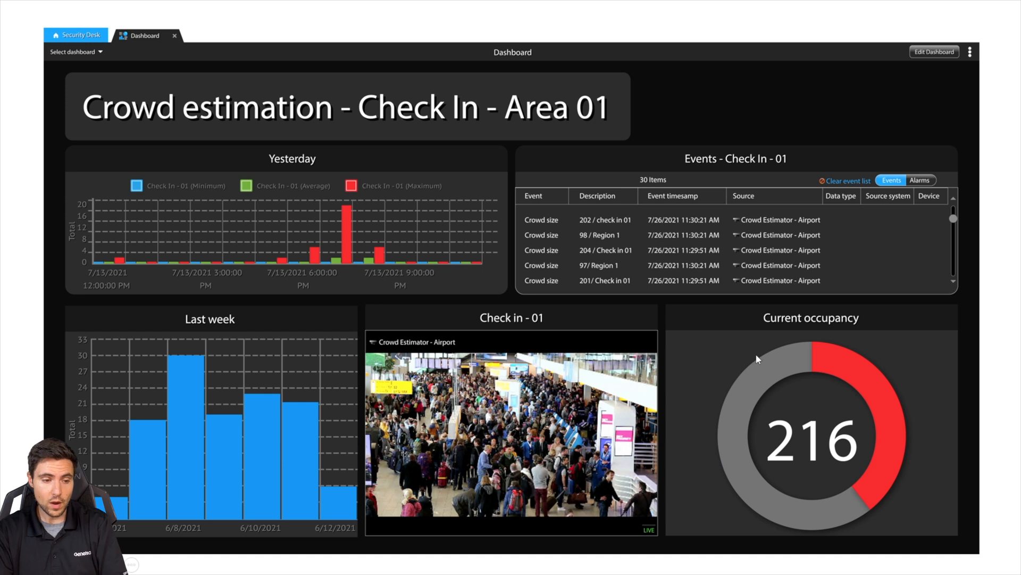
{"action": "mouse_move", "coordinate": [728, 441]}
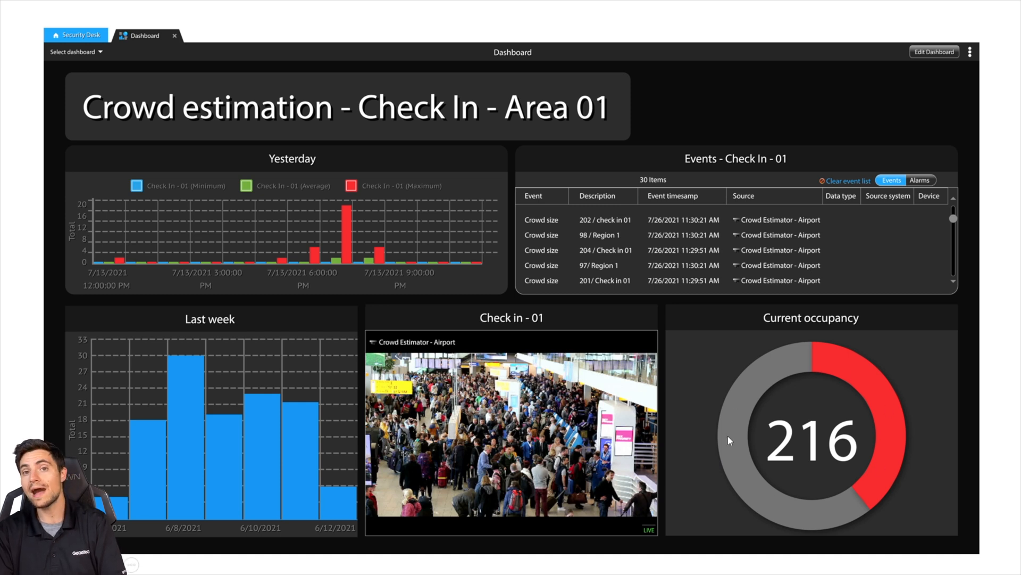
{"action": "mouse_move", "coordinate": [753, 419]}
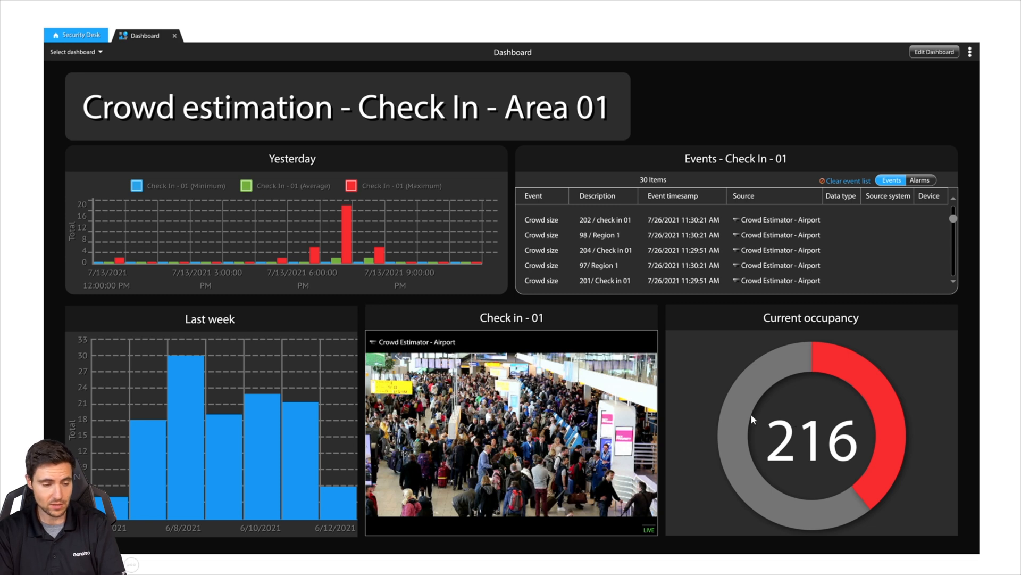
{"action": "mouse_move", "coordinate": [533, 423]}
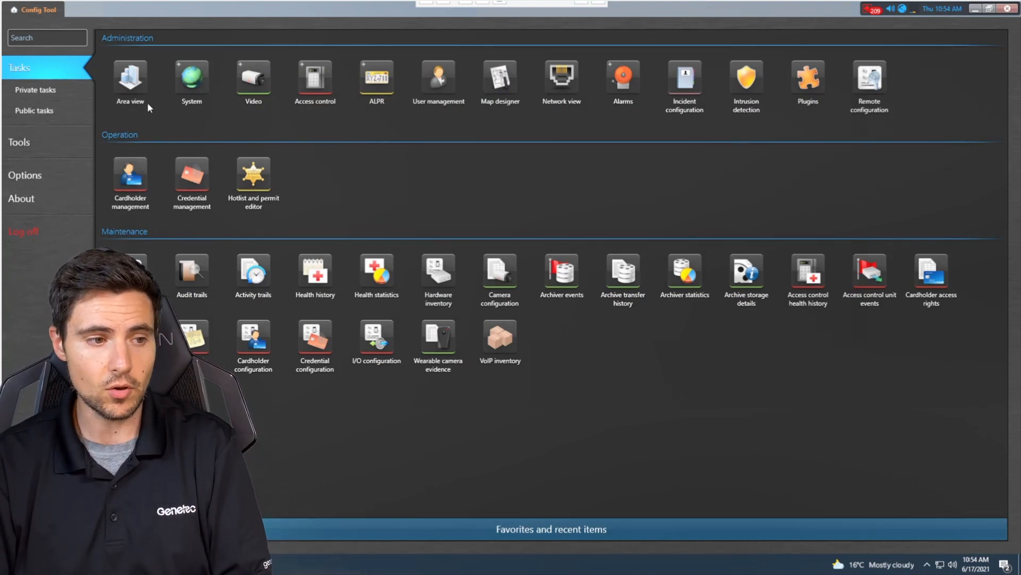
Step: In Area view, expand KIWI and select the Crowd Estimation Mall3 camera's configuration
{"action": "left_click", "coordinate": [130, 77]}
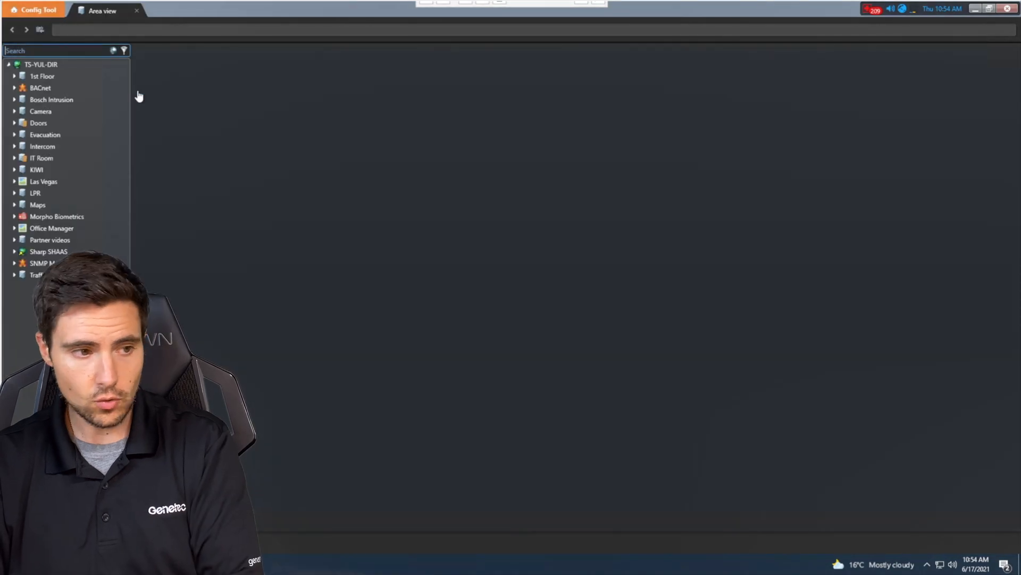
{"action": "left_click", "coordinate": [44, 181]}
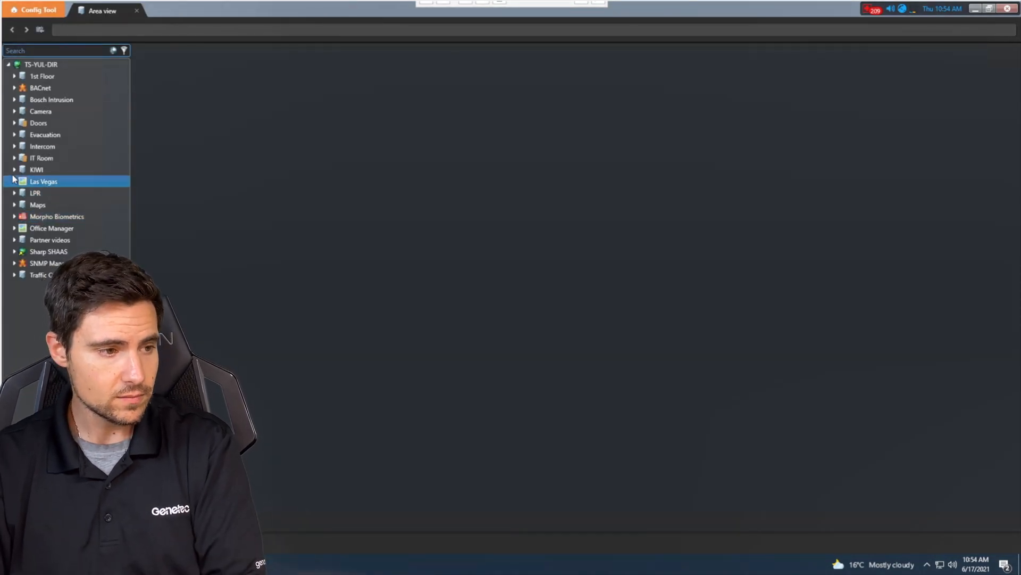
{"action": "left_click", "coordinate": [14, 169]}
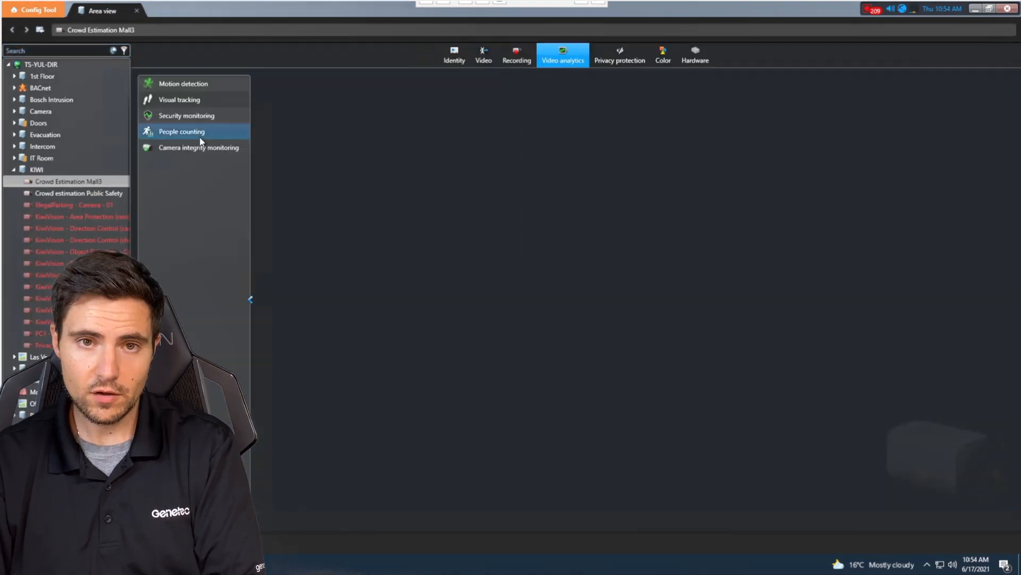
Step: Show the People counting analytics with its crowd size region and 17-people threshold
{"action": "left_click", "coordinate": [181, 131]}
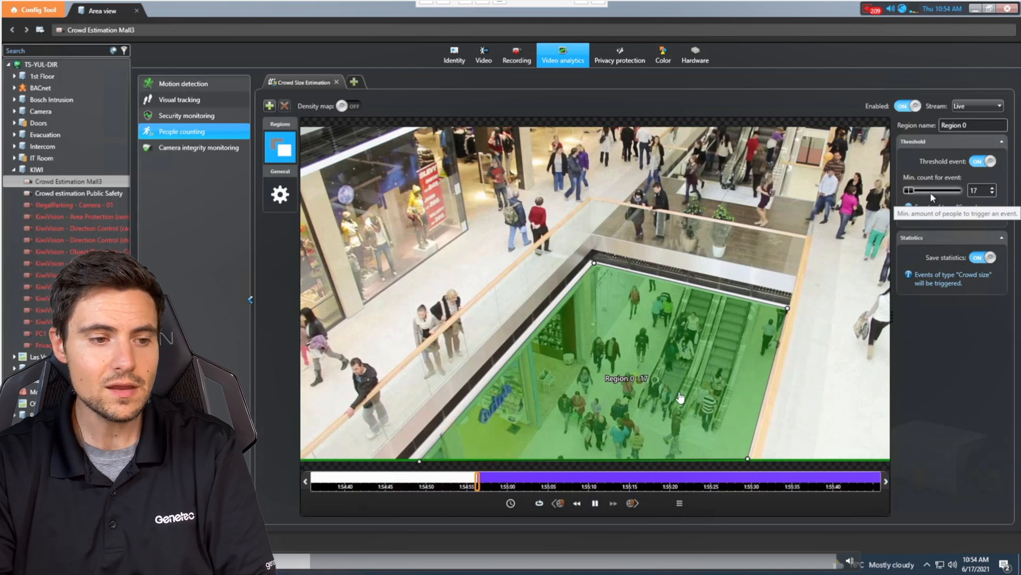
{"action": "mouse_move", "coordinate": [977, 202]}
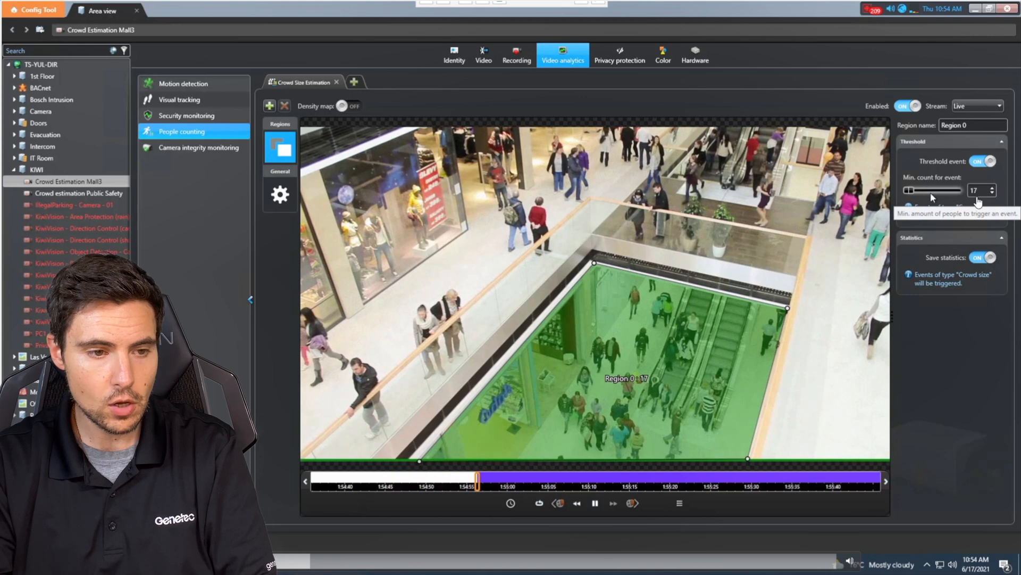
{"action": "mouse_move", "coordinate": [967, 199]}
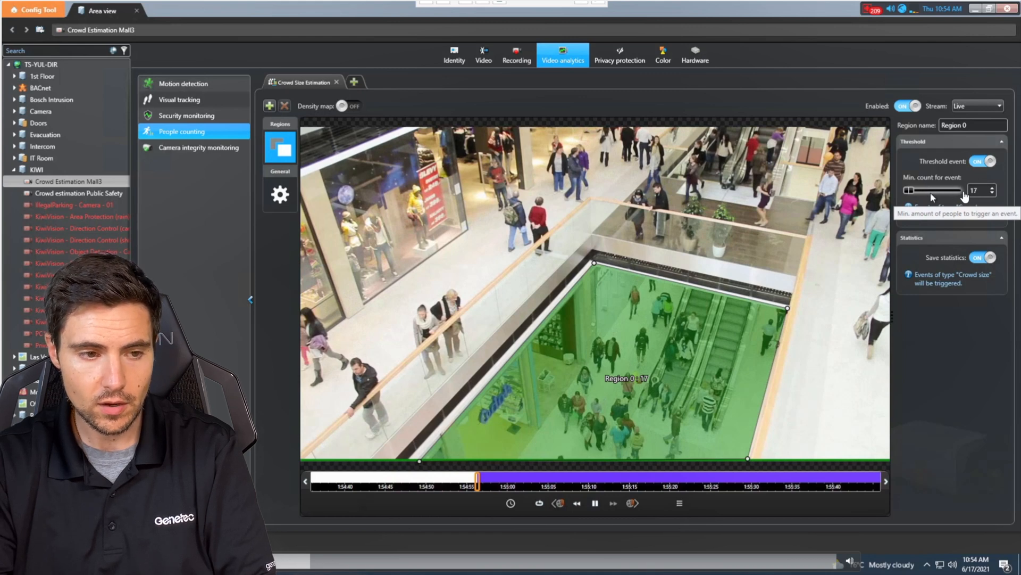
{"action": "mouse_move", "coordinate": [748, 236]}
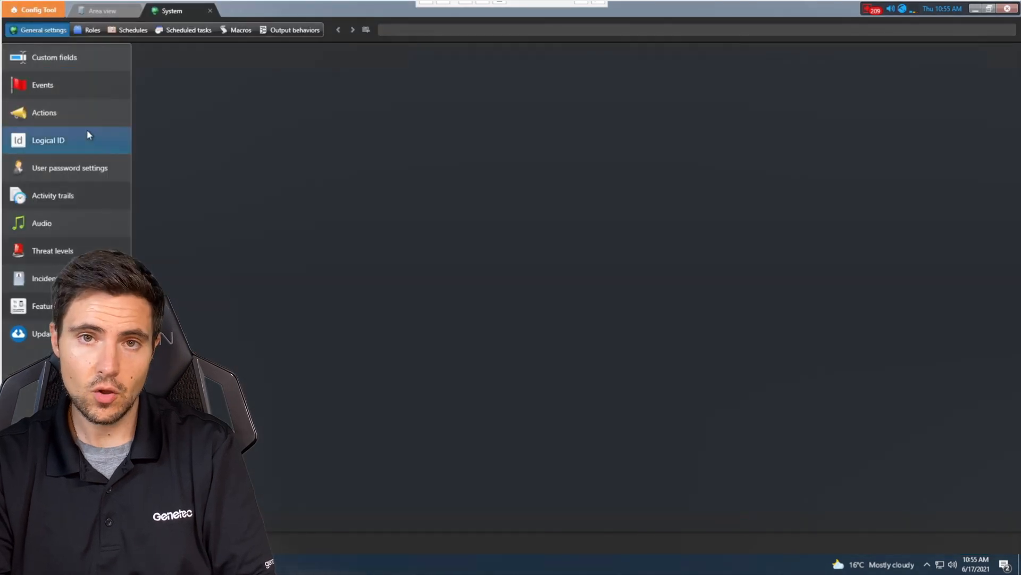
Step: Under Actions, inspect the All entities / Crowd detected / Trigger alarm automation
{"action": "left_click", "coordinate": [44, 111]}
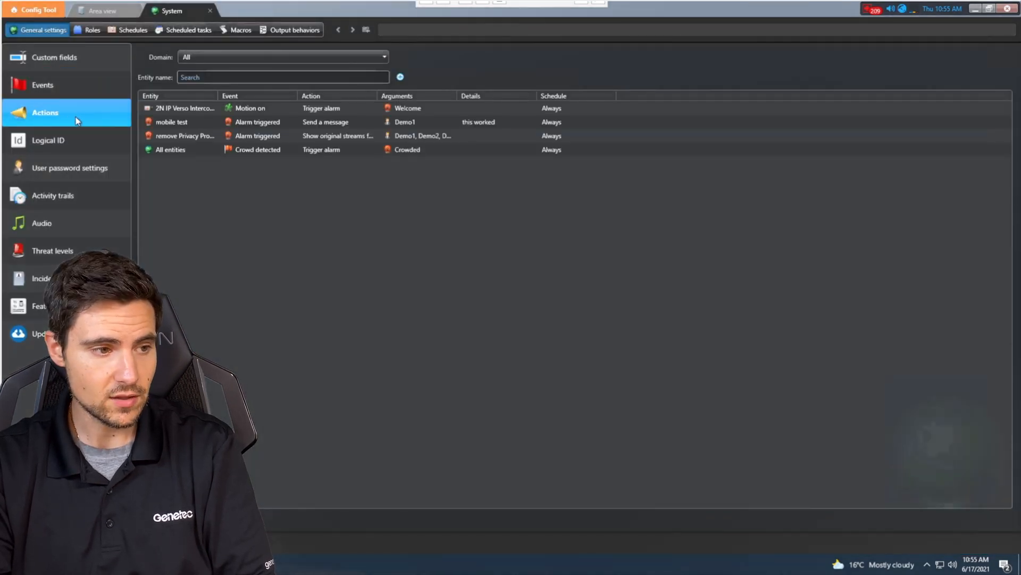
{"action": "mouse_move", "coordinate": [119, 124]}
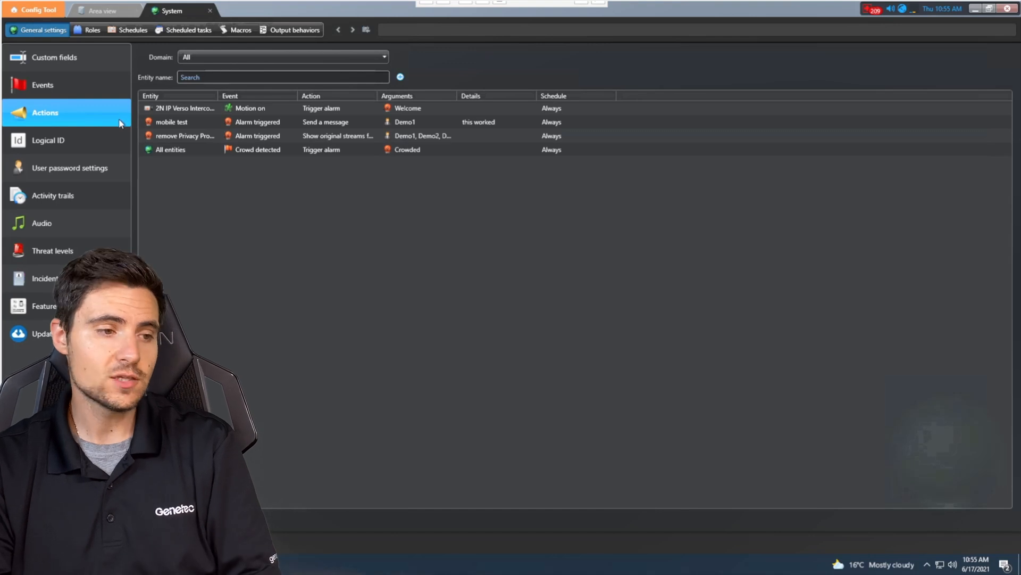
{"action": "left_click", "coordinate": [294, 149]}
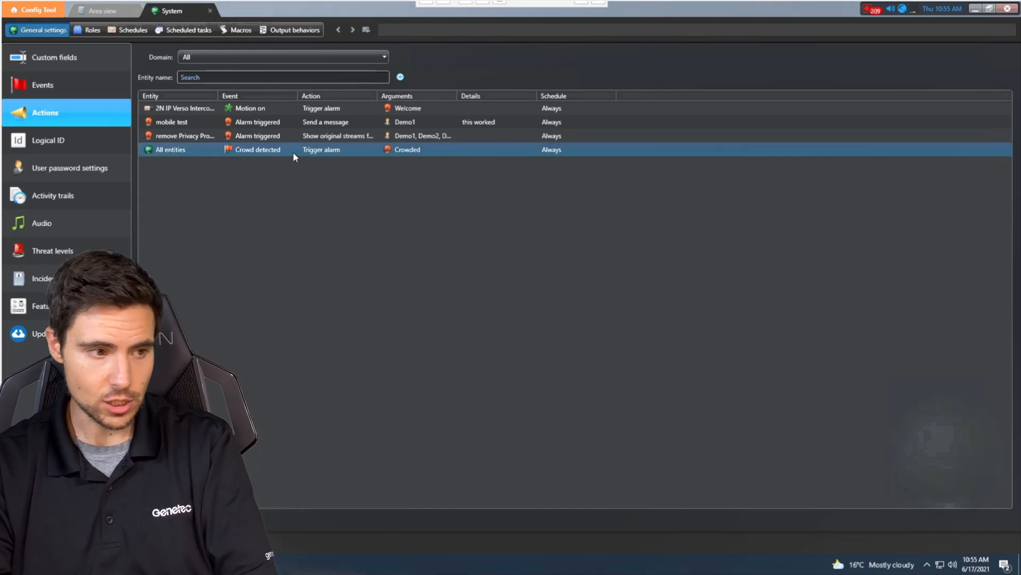
{"action": "double_click", "coordinate": [261, 149]}
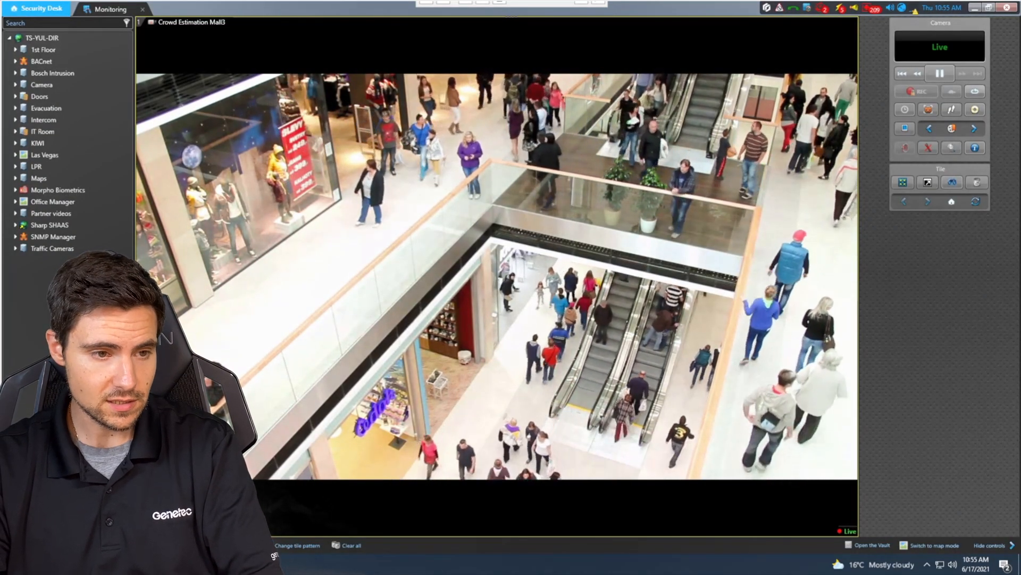
Step: From the Security Desk home page, reach the Dashboards task for Crowd estimation
{"action": "left_click", "coordinate": [38, 9]}
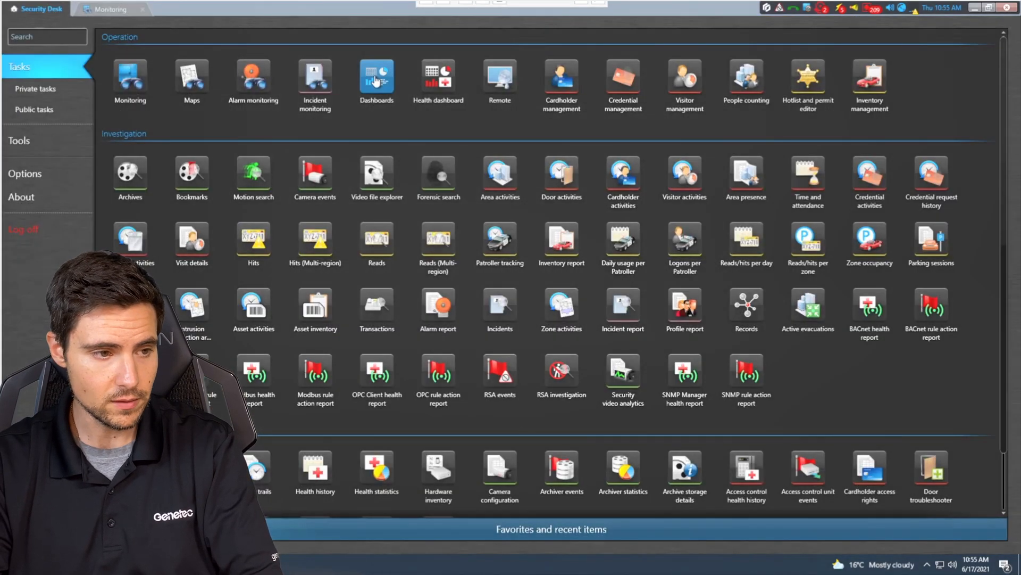
{"action": "left_click", "coordinate": [377, 76]}
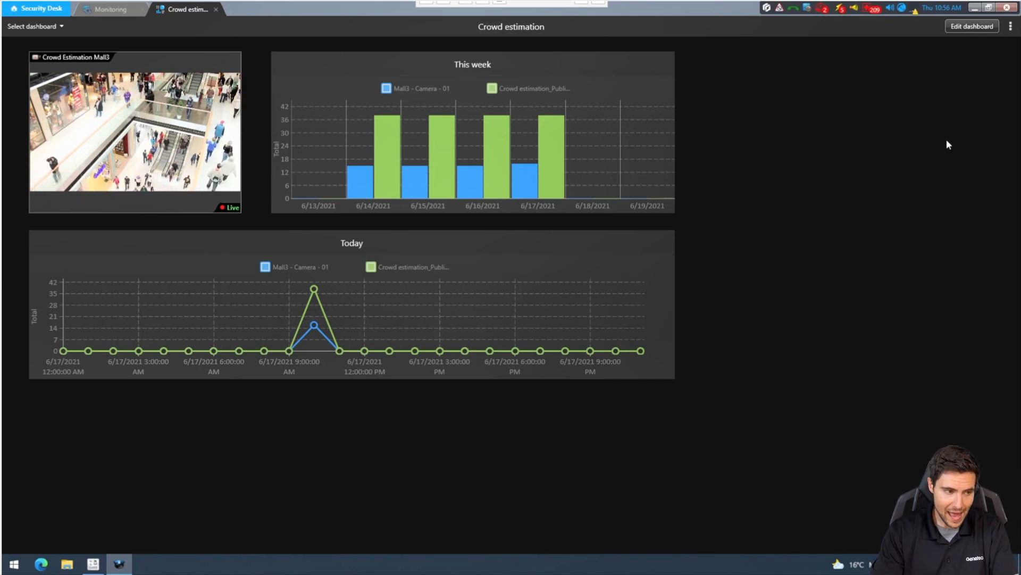
Step: Enter dashboard edit mode and scroll the Widgets panel down to People counting
{"action": "left_click", "coordinate": [972, 25]}
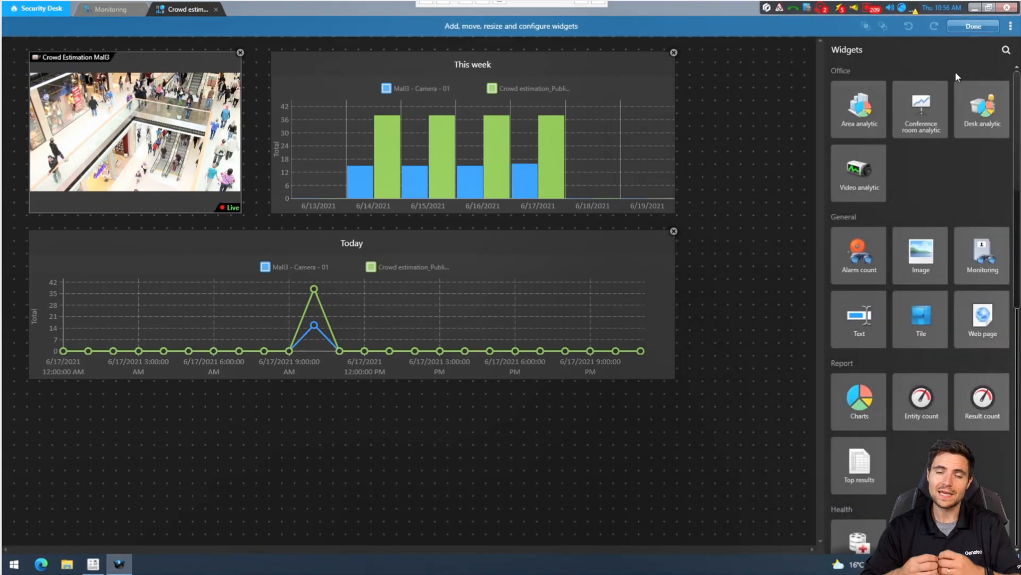
{"action": "scroll", "scroll_direction": "down", "scroll_amount": 3}
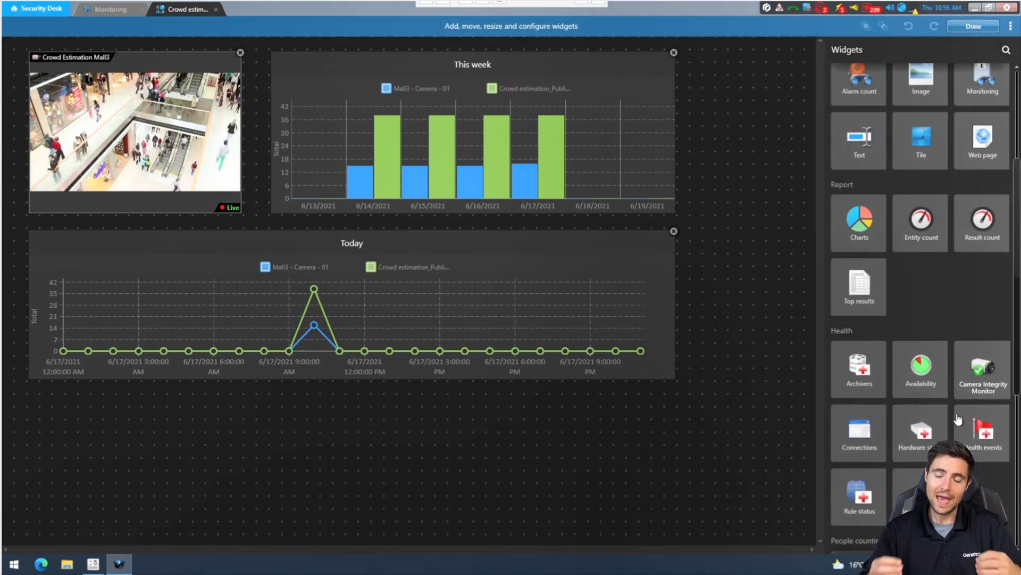
{"action": "scroll", "scroll_direction": "down", "scroll_amount": 3}
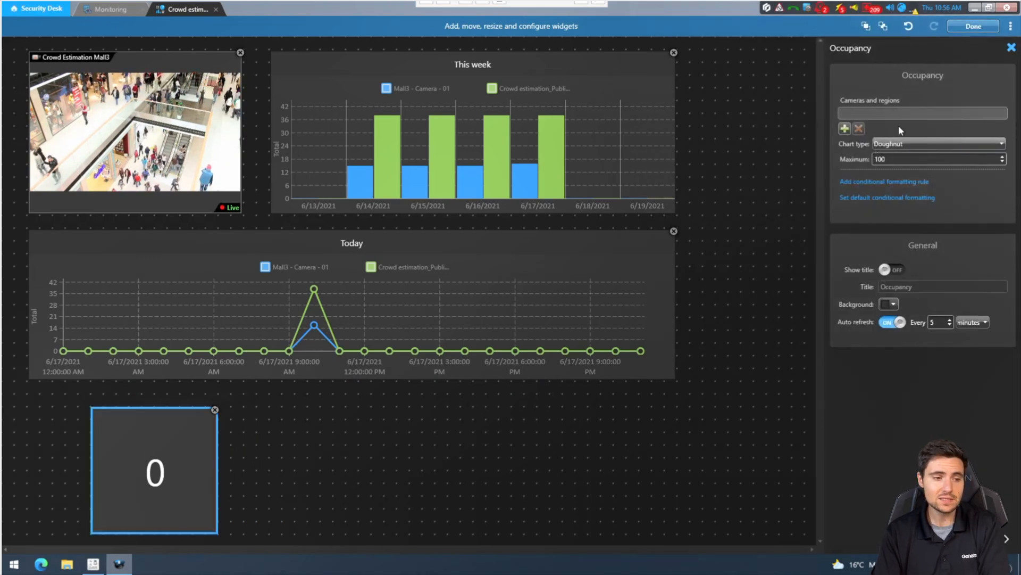
Step: Assign Crowd Estimation Mall3 to the Occupancy widget with Maximum 60
{"action": "left_click", "coordinate": [844, 129]}
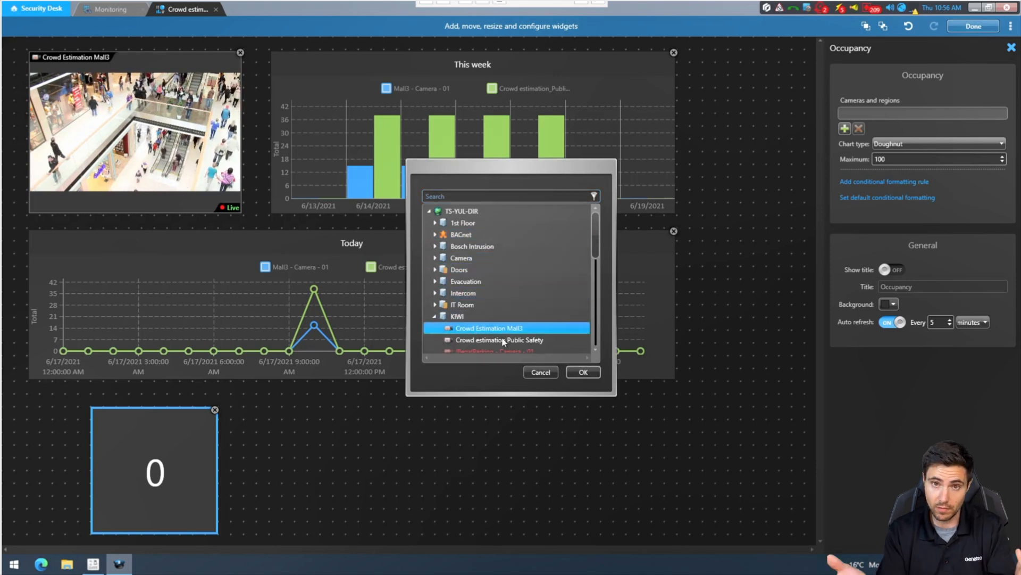
{"action": "left_click", "coordinate": [582, 372]}
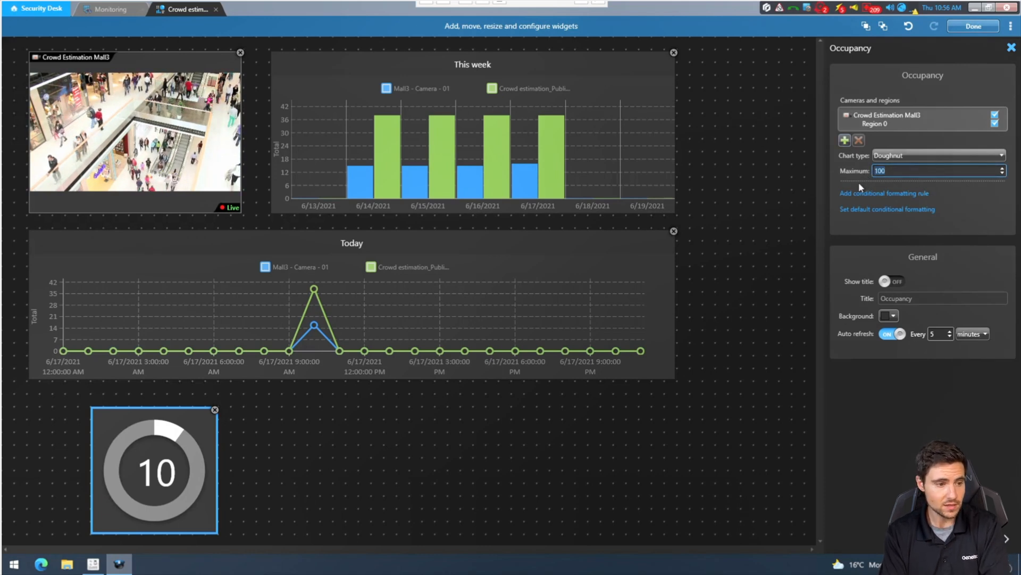
{"action": "type", "text": "60"}
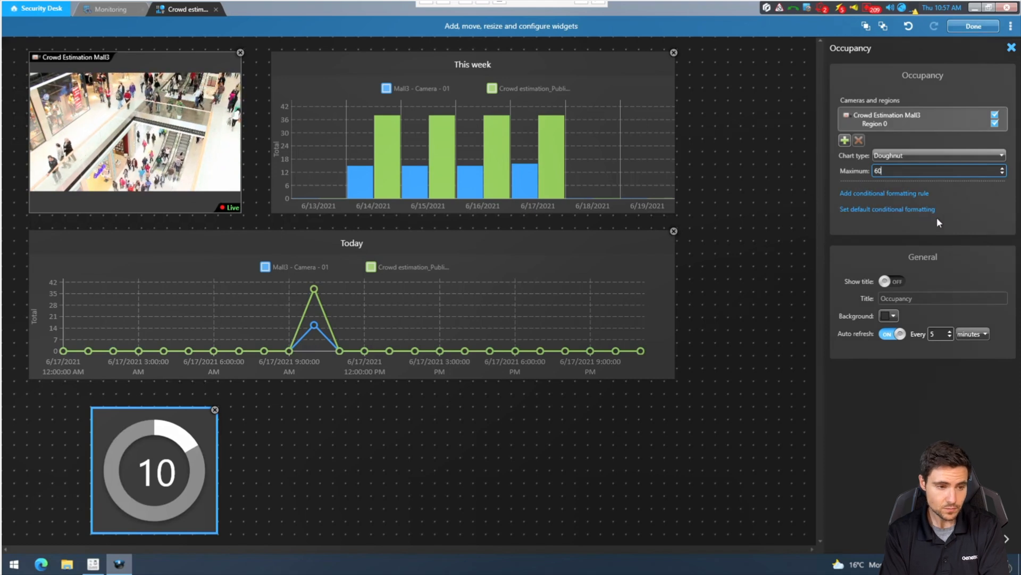
Step: Add conditional formatting: red above 15, plus a green comparison rule
{"action": "left_click", "coordinate": [885, 193]}
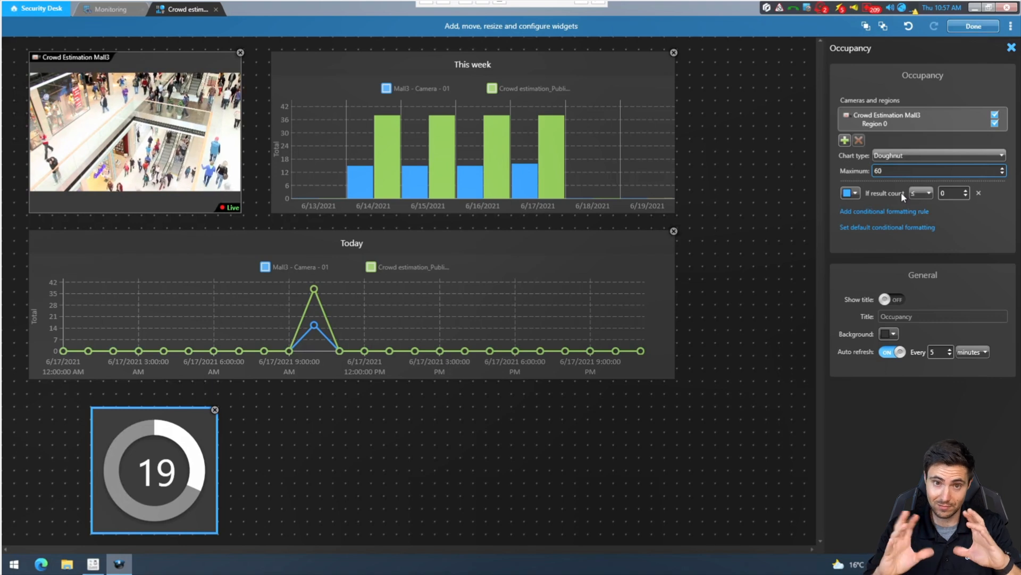
{"action": "left_click", "coordinate": [920, 192]}
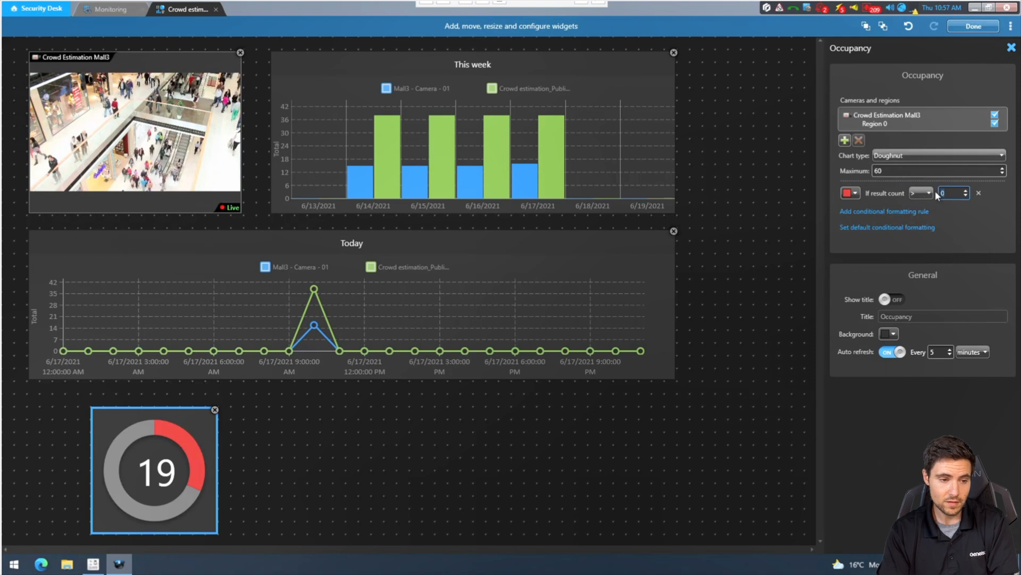
{"action": "type", "text": "15"}
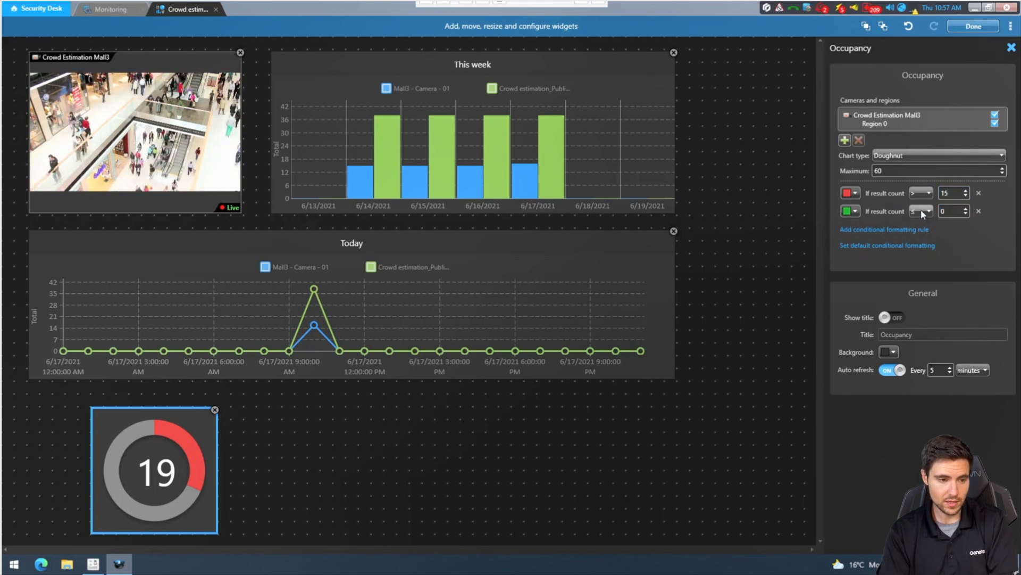
{"action": "left_click", "coordinate": [971, 370]}
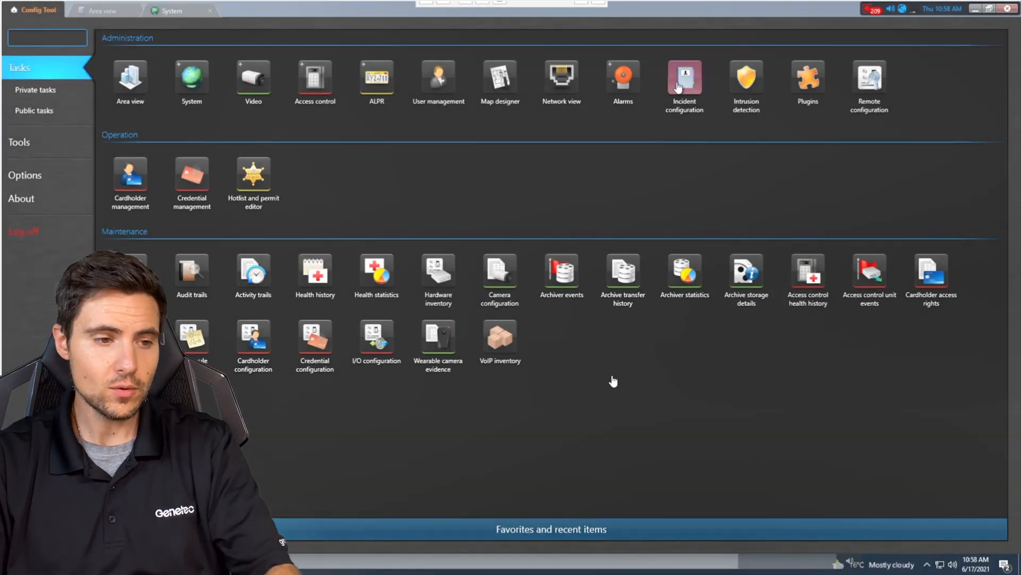
Step: In Incident configuration, select Crowd estimation > Crowded and show its Triggers
{"action": "left_click", "coordinate": [684, 80]}
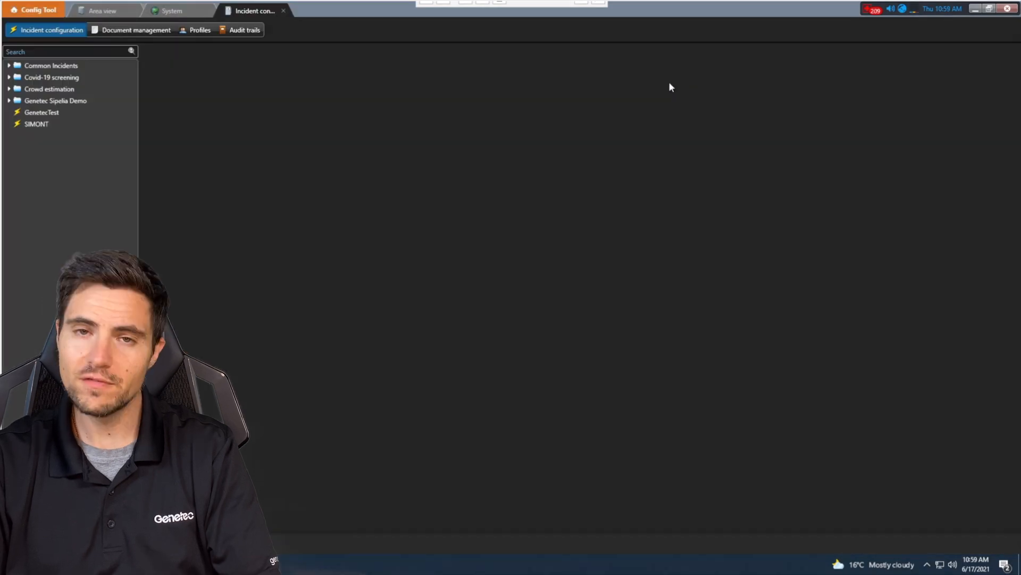
{"action": "left_click", "coordinate": [50, 88]}
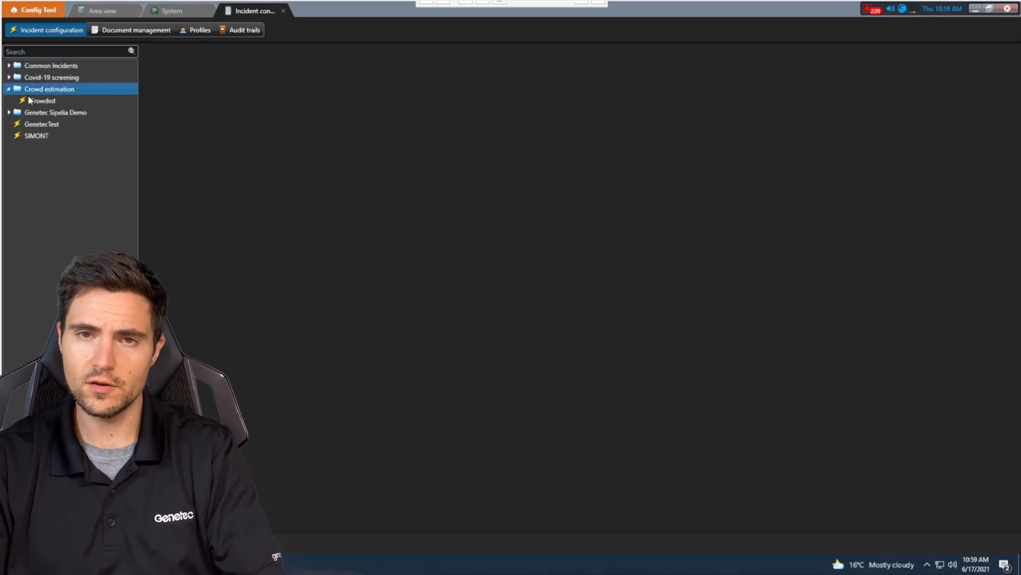
{"action": "left_click", "coordinate": [42, 100]}
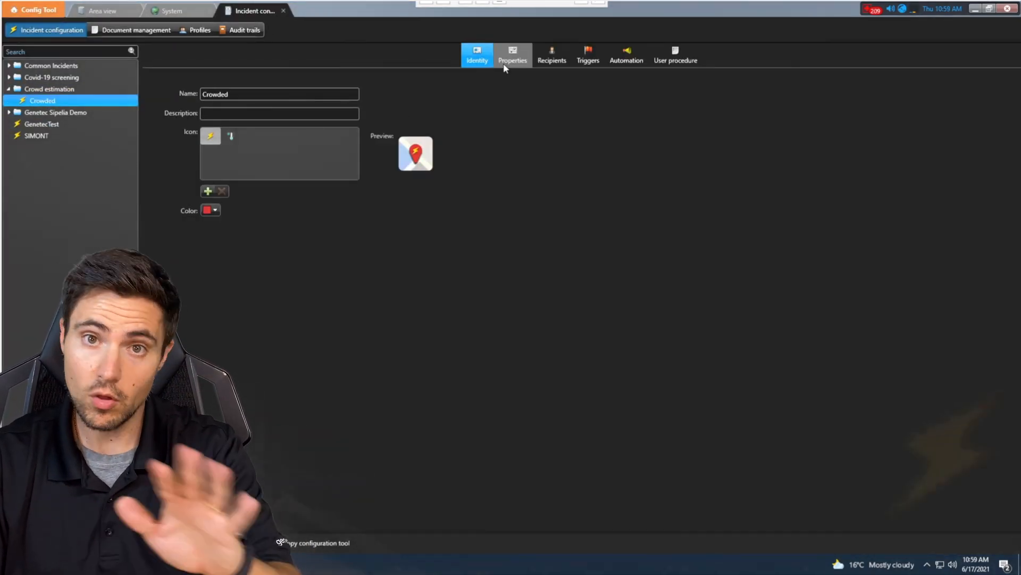
{"action": "left_click", "coordinate": [587, 55]}
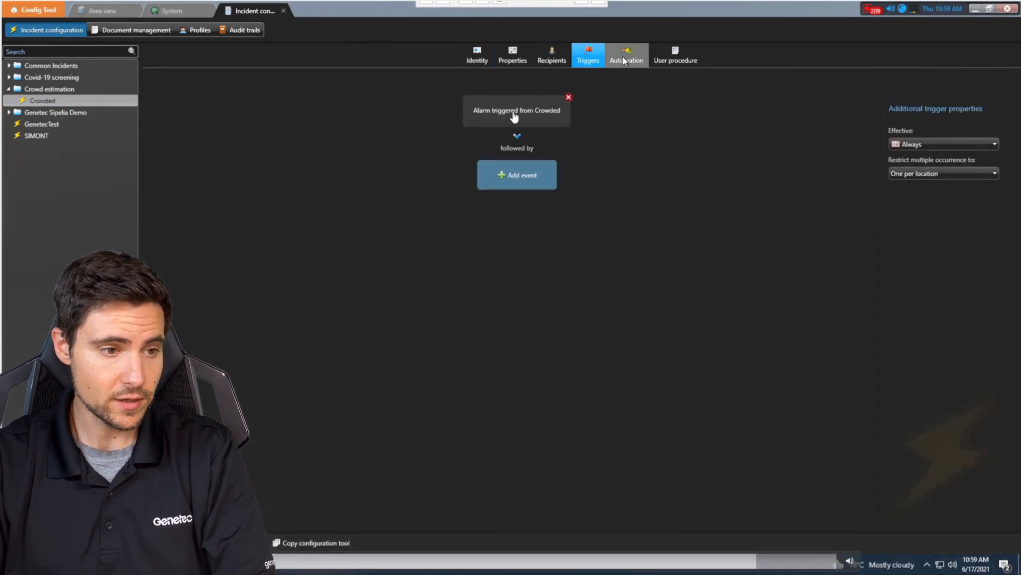
{"action": "mouse_move", "coordinate": [500, 121]}
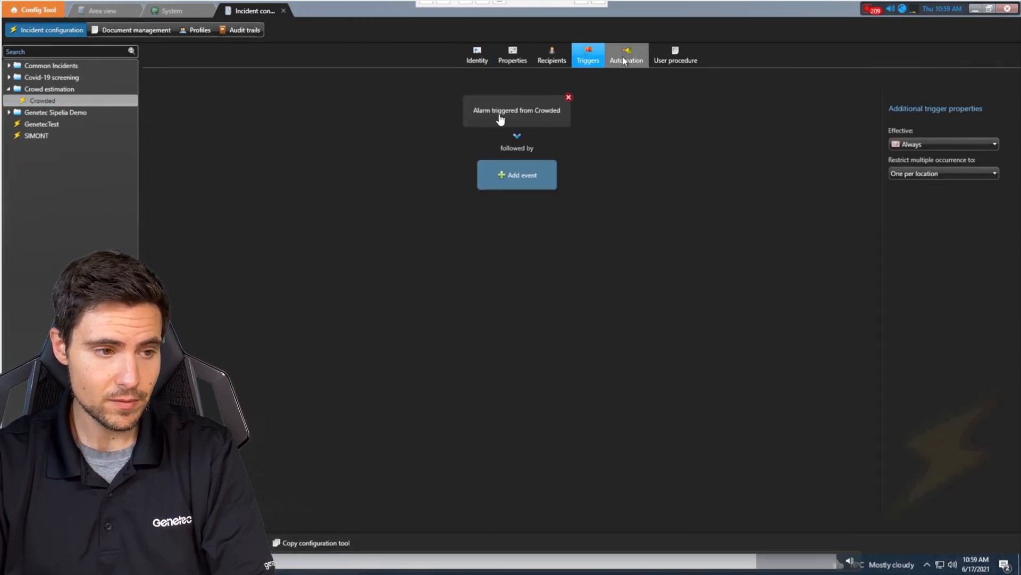
{"action": "mouse_move", "coordinate": [535, 132]}
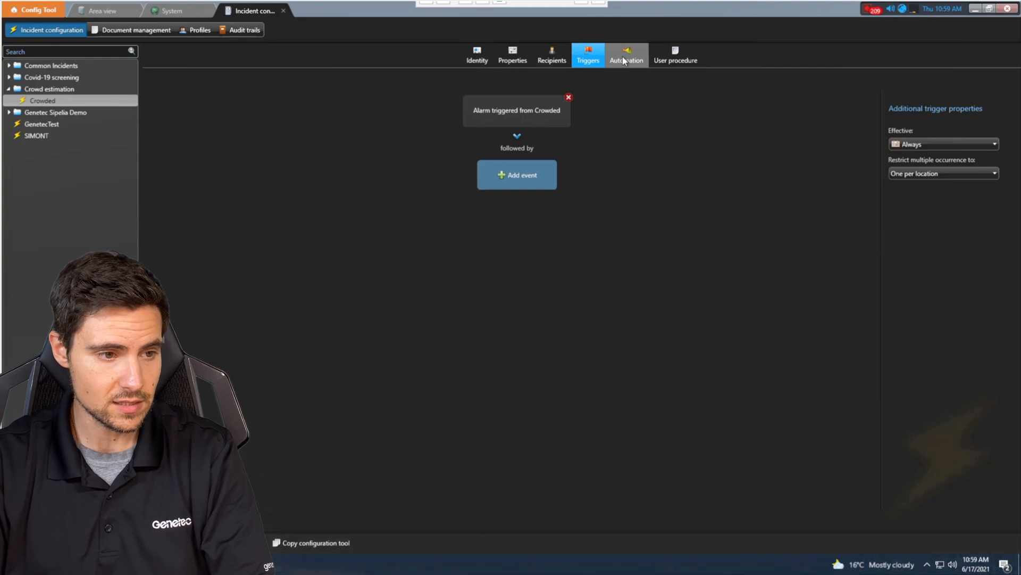
{"action": "mouse_move", "coordinate": [415, 204]}
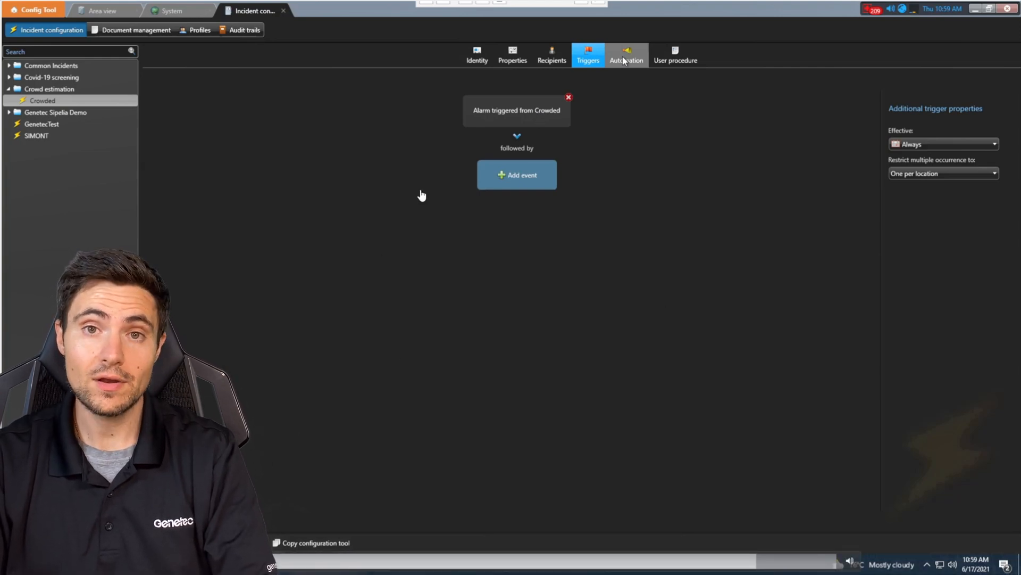
{"action": "mouse_move", "coordinate": [506, 142]}
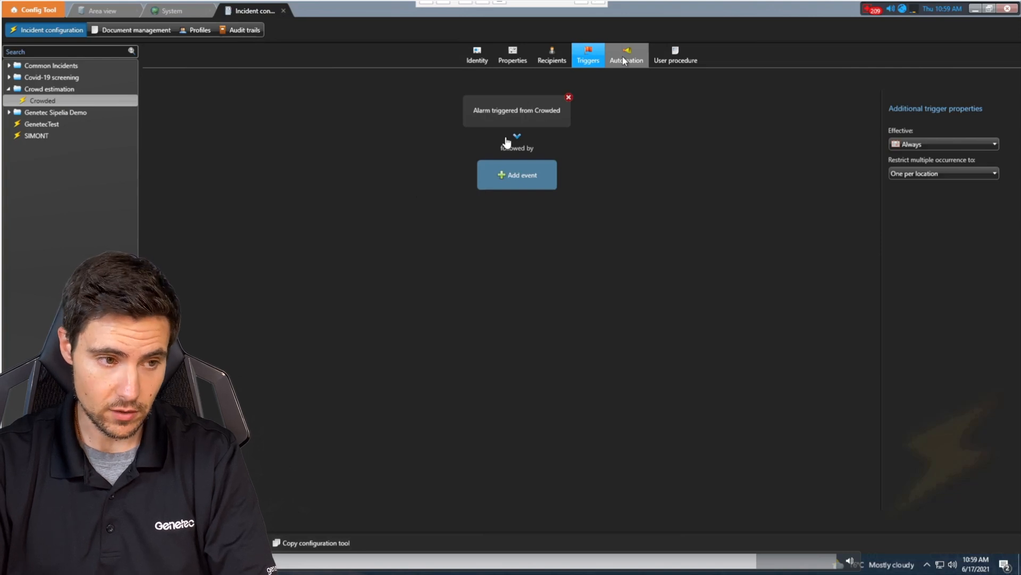
Step: In Automation, drill into the Sequence's Public addressing activity and its Zenitel target
{"action": "left_click", "coordinate": [626, 55]}
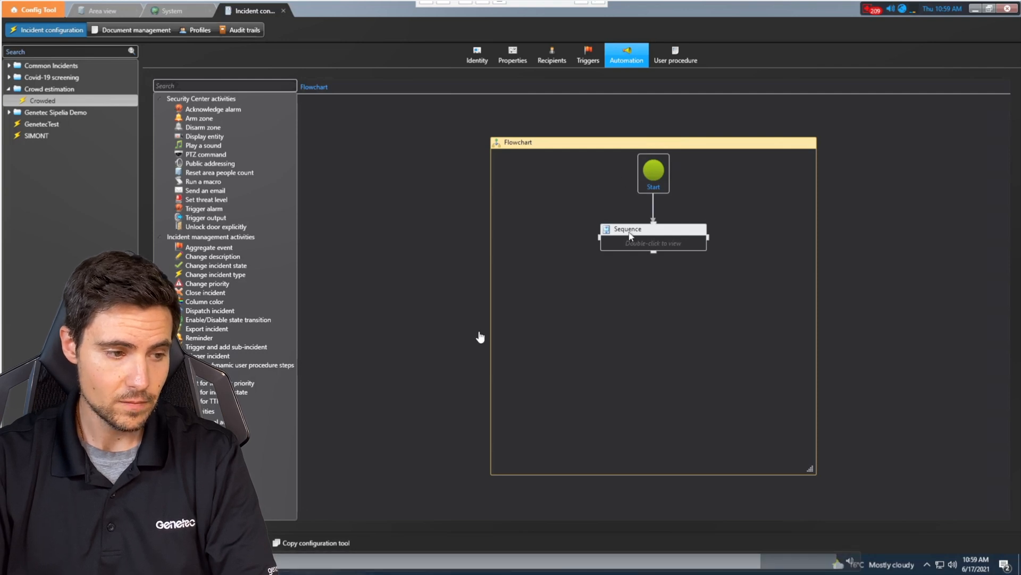
{"action": "double_click", "coordinate": [652, 234]}
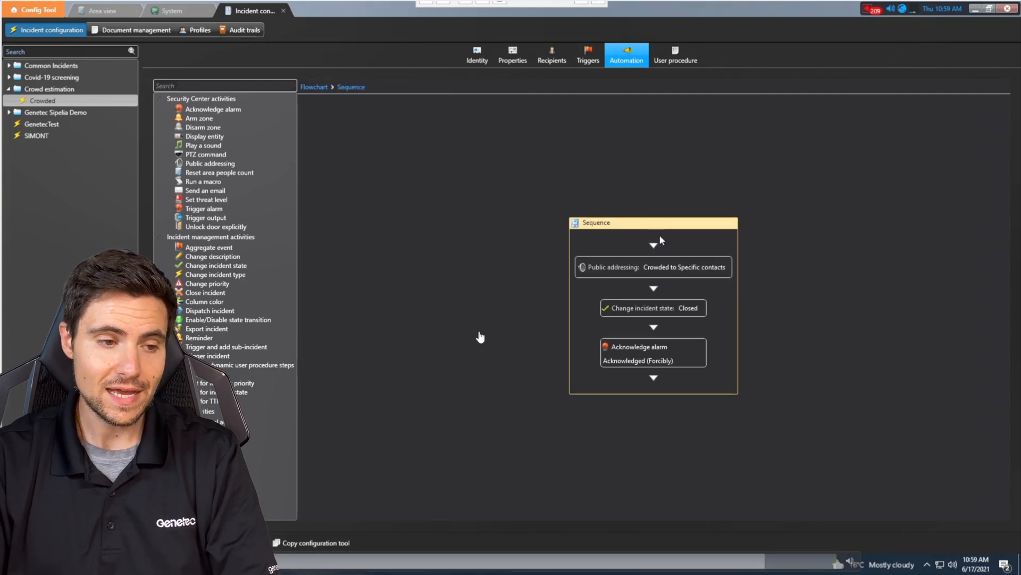
{"action": "mouse_move", "coordinate": [716, 253]}
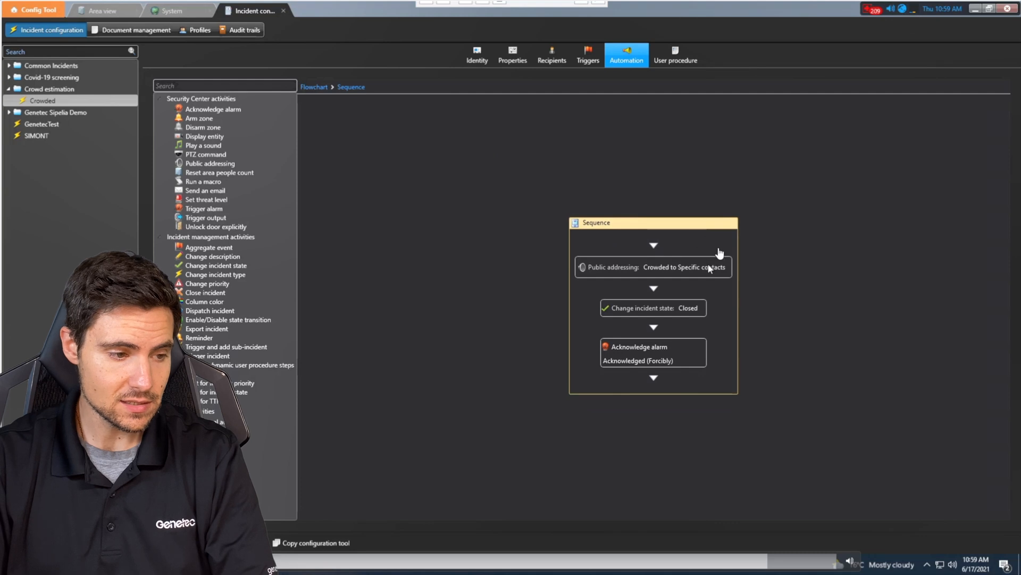
{"action": "mouse_move", "coordinate": [687, 280]}
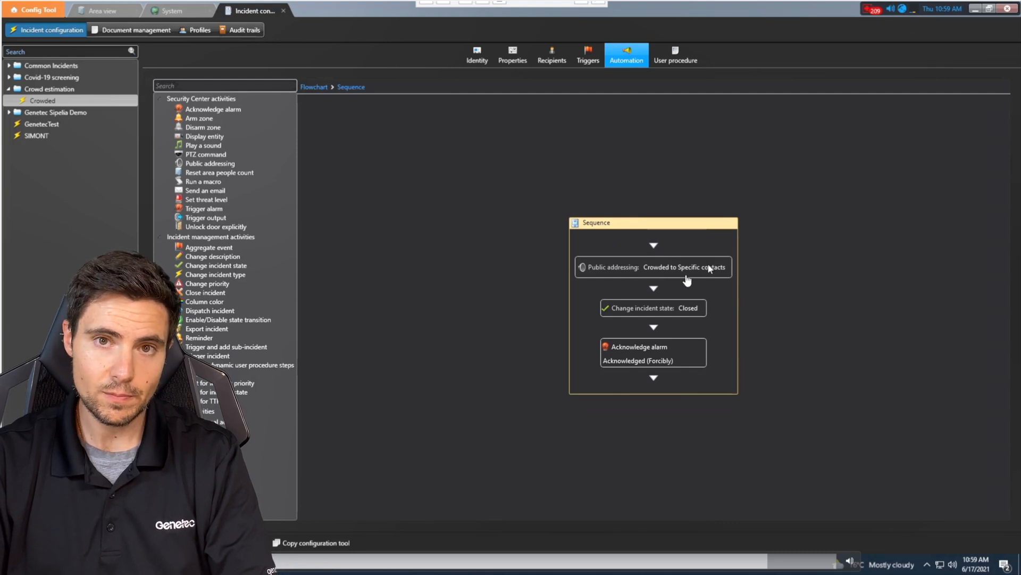
{"action": "mouse_move", "coordinate": [716, 315]}
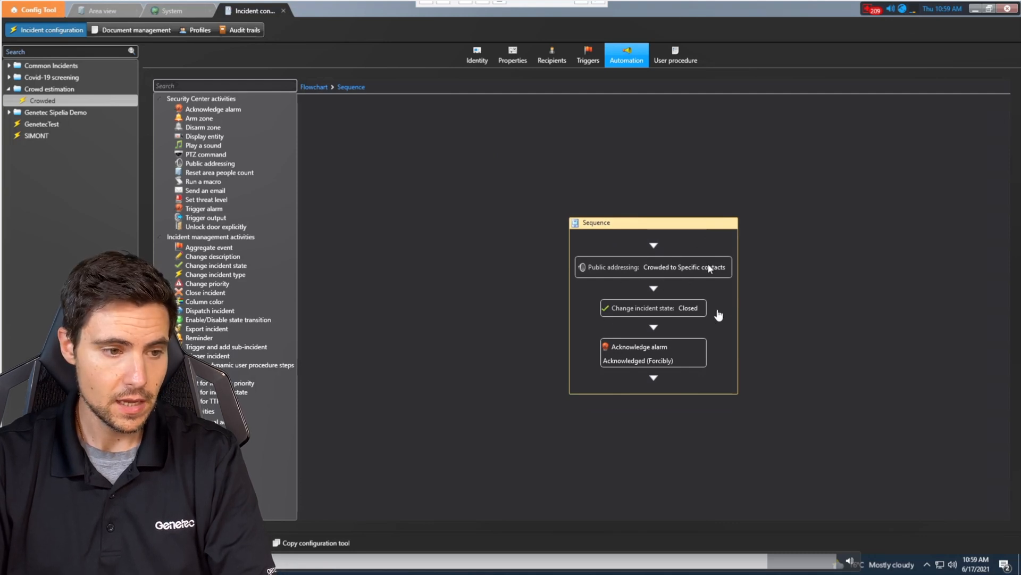
{"action": "mouse_move", "coordinate": [671, 368]}
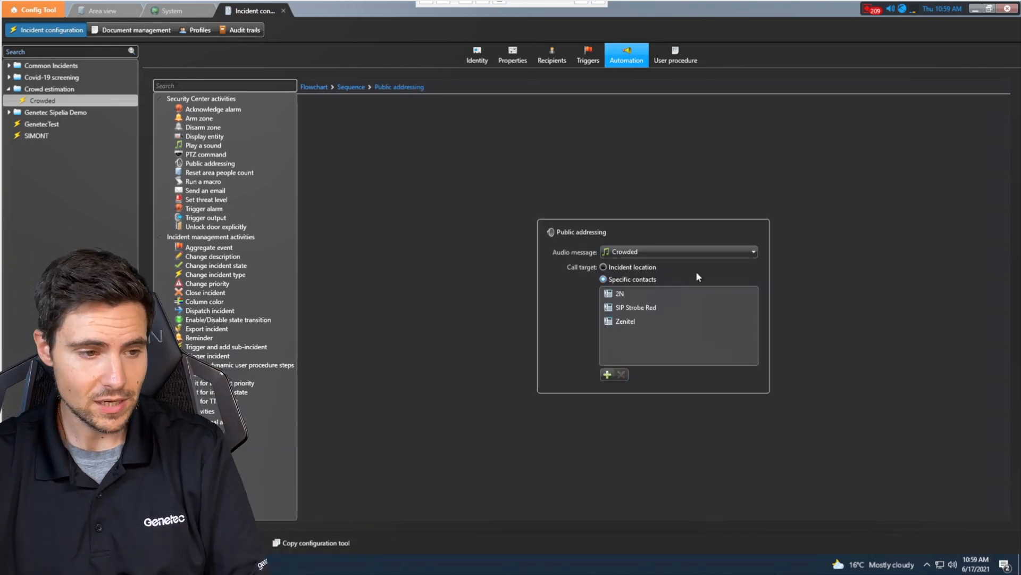
{"action": "left_click", "coordinate": [624, 321]}
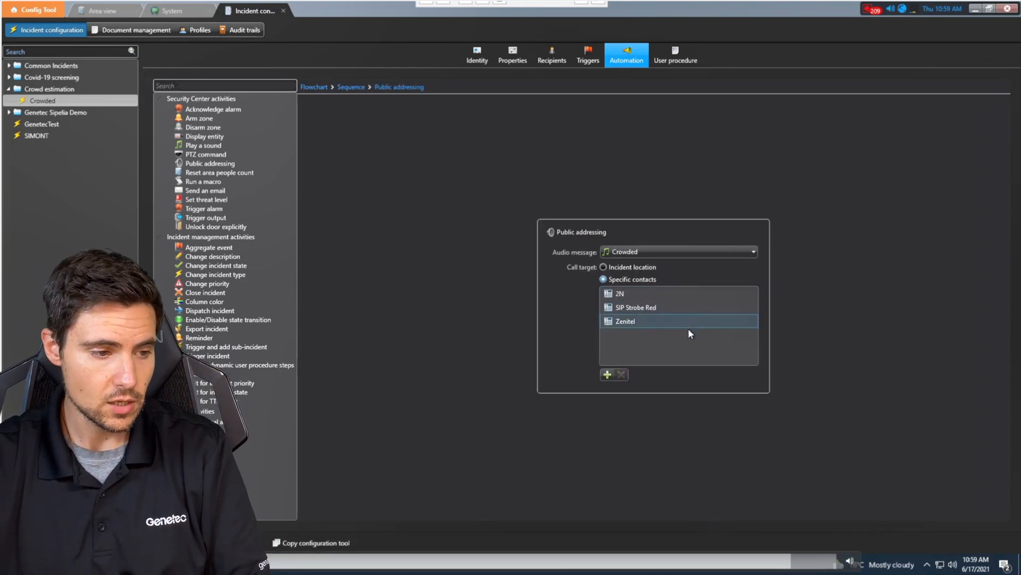